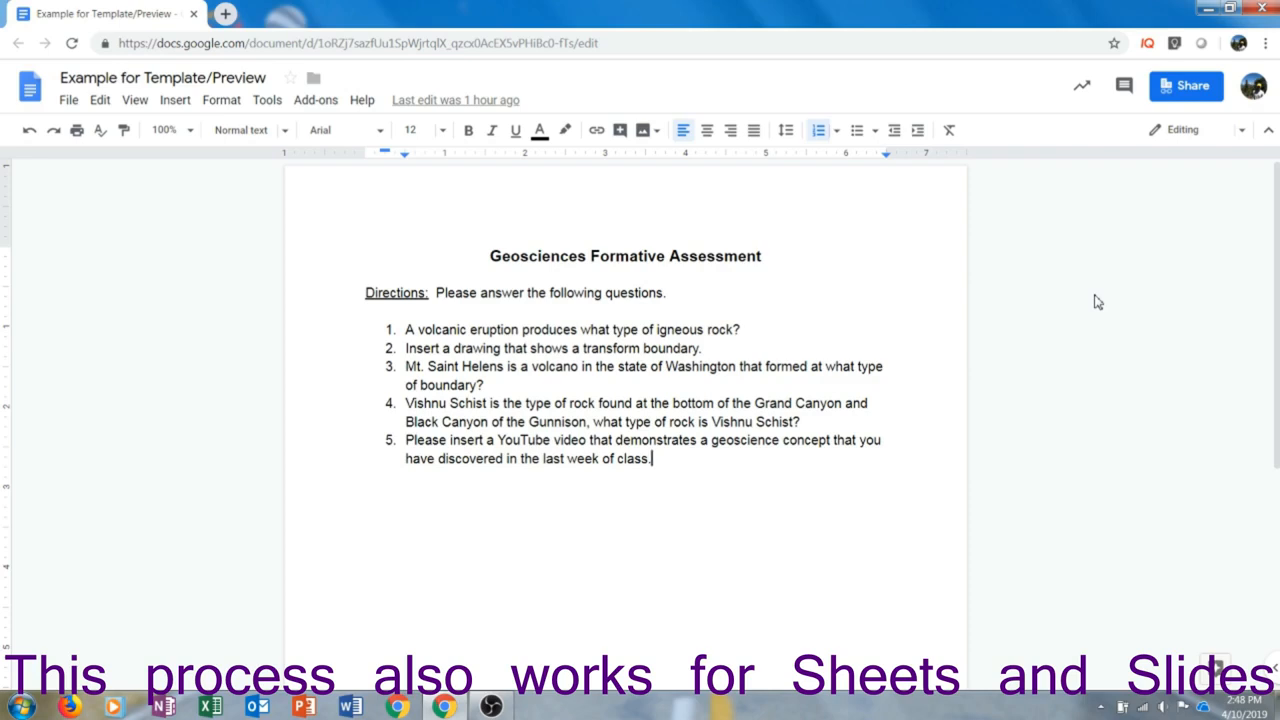
Step: Copy the shareable link to the Geosciences Formative Assessment Google Doc via Share
click(1186, 84)
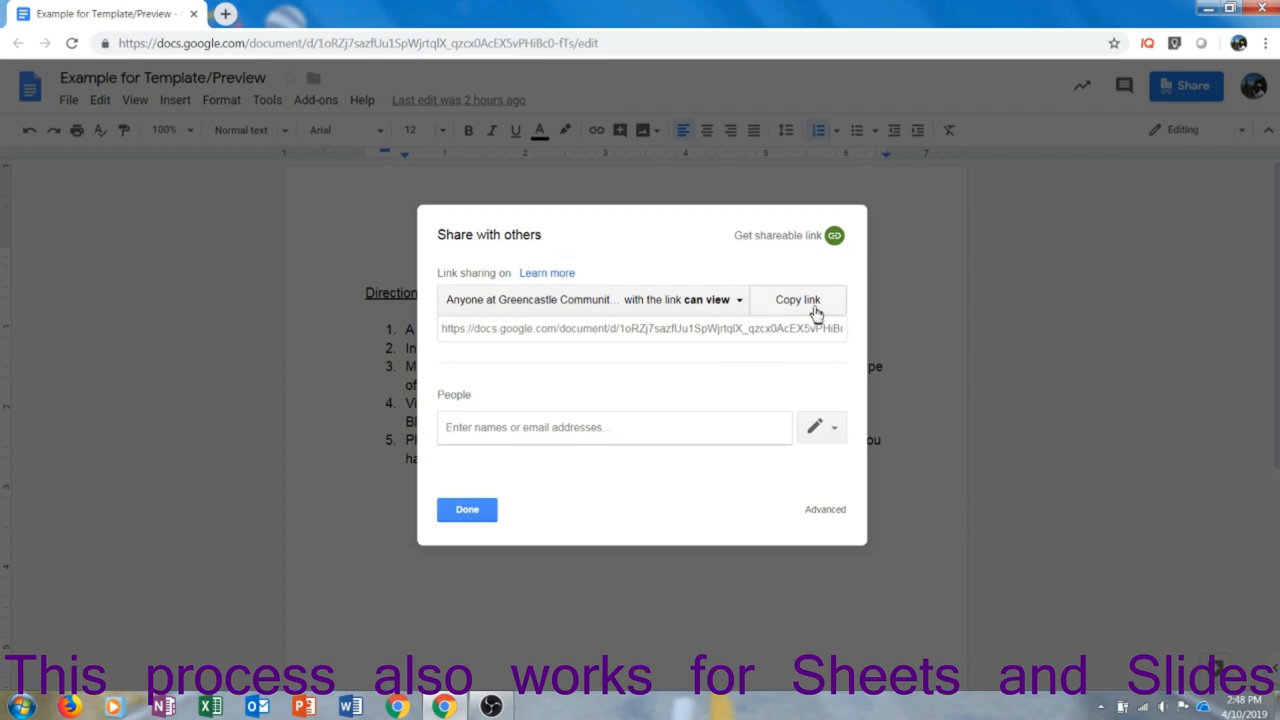
click(796, 300)
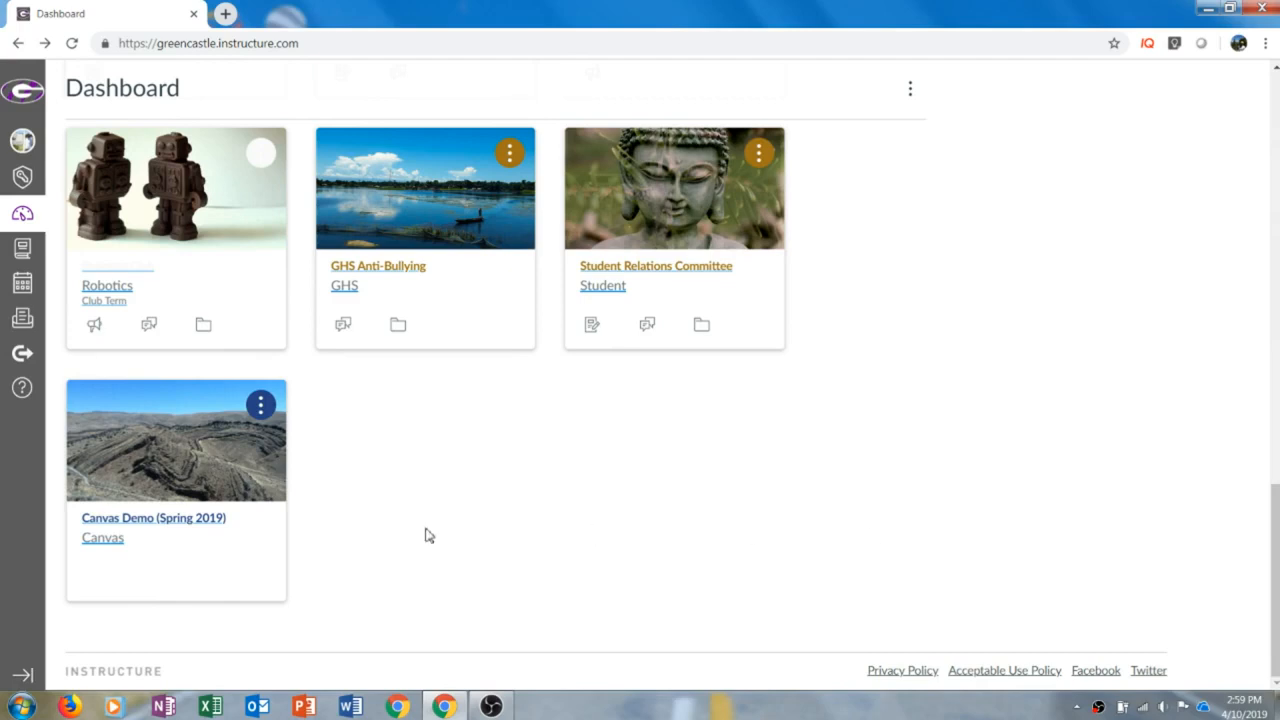
Step: Go into the Canvas Demo (Spring 2019) course from the Dashboard
click(152, 518)
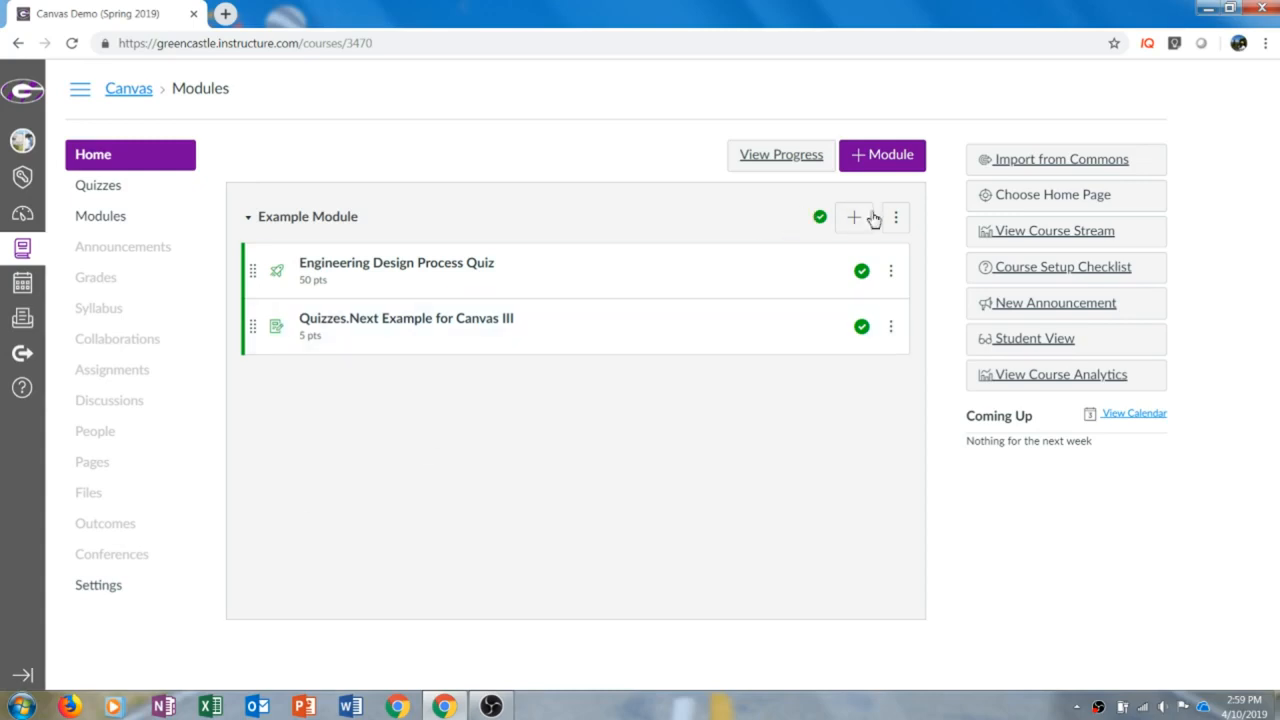
Step: Add a new External URL item to Example Module holding the pasted Google Doc link
click(852, 216)
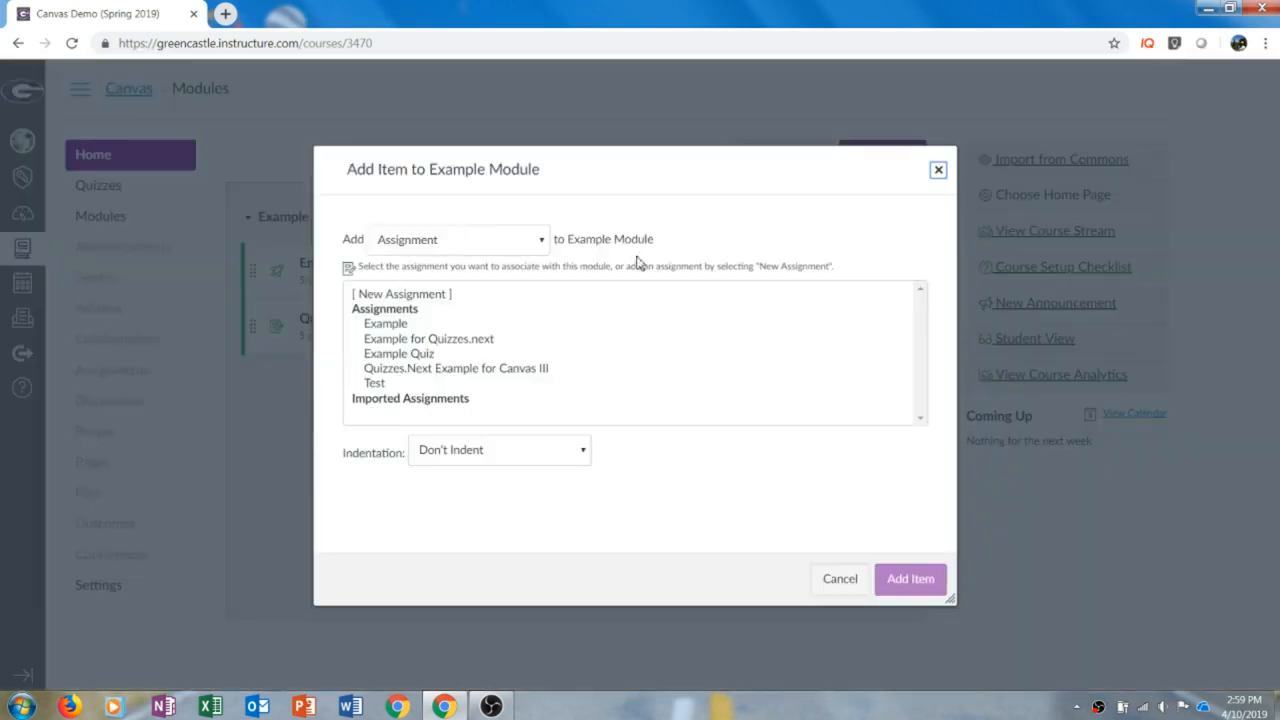
mouse_move(518, 248)
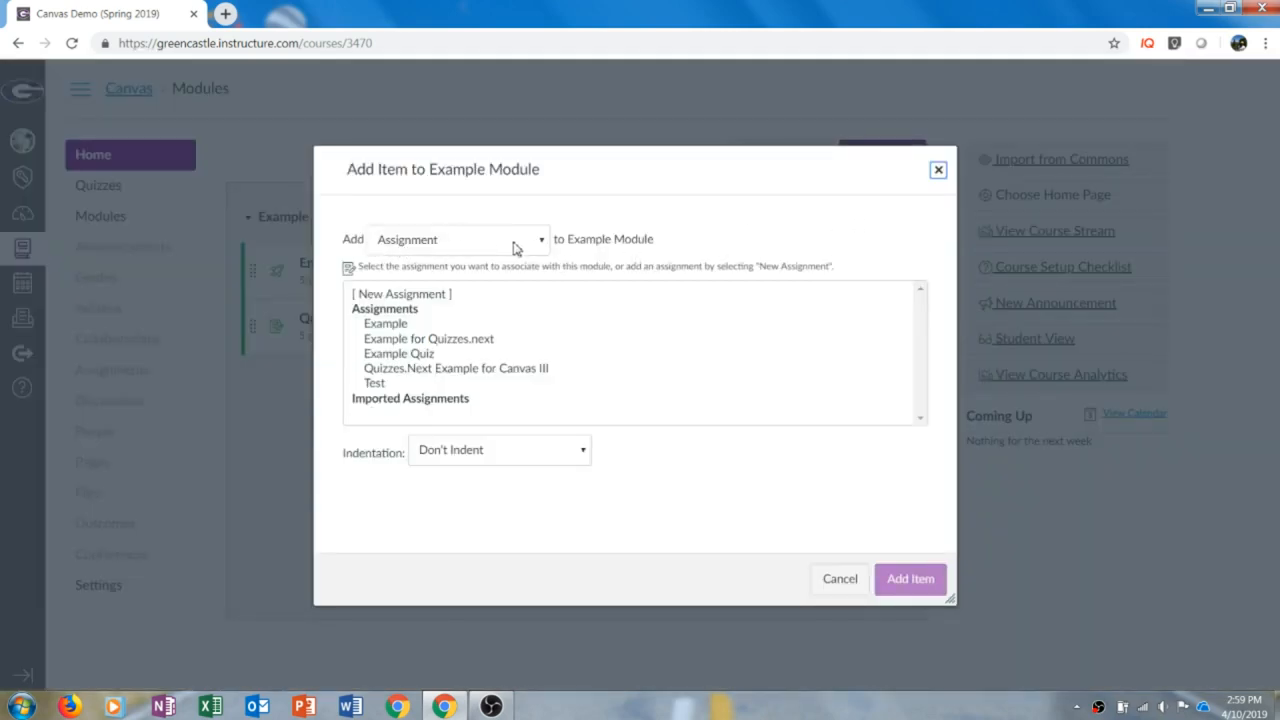
click(458, 240)
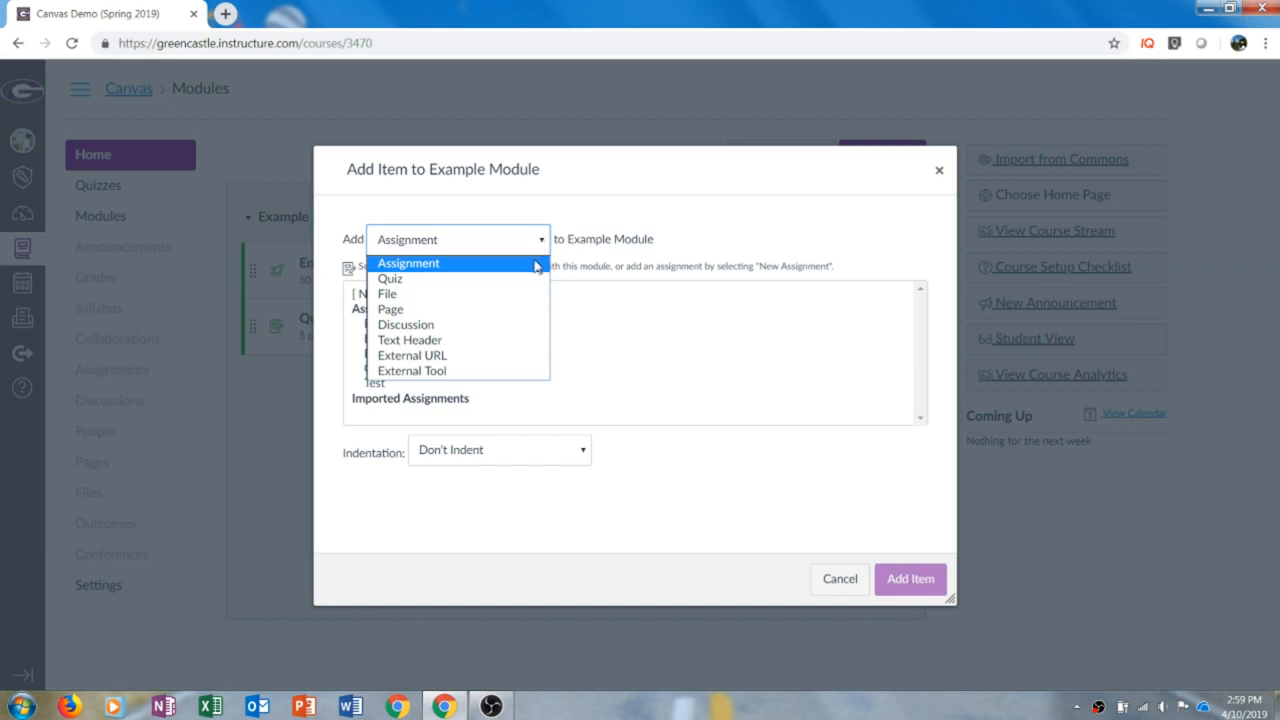
click(412, 356)
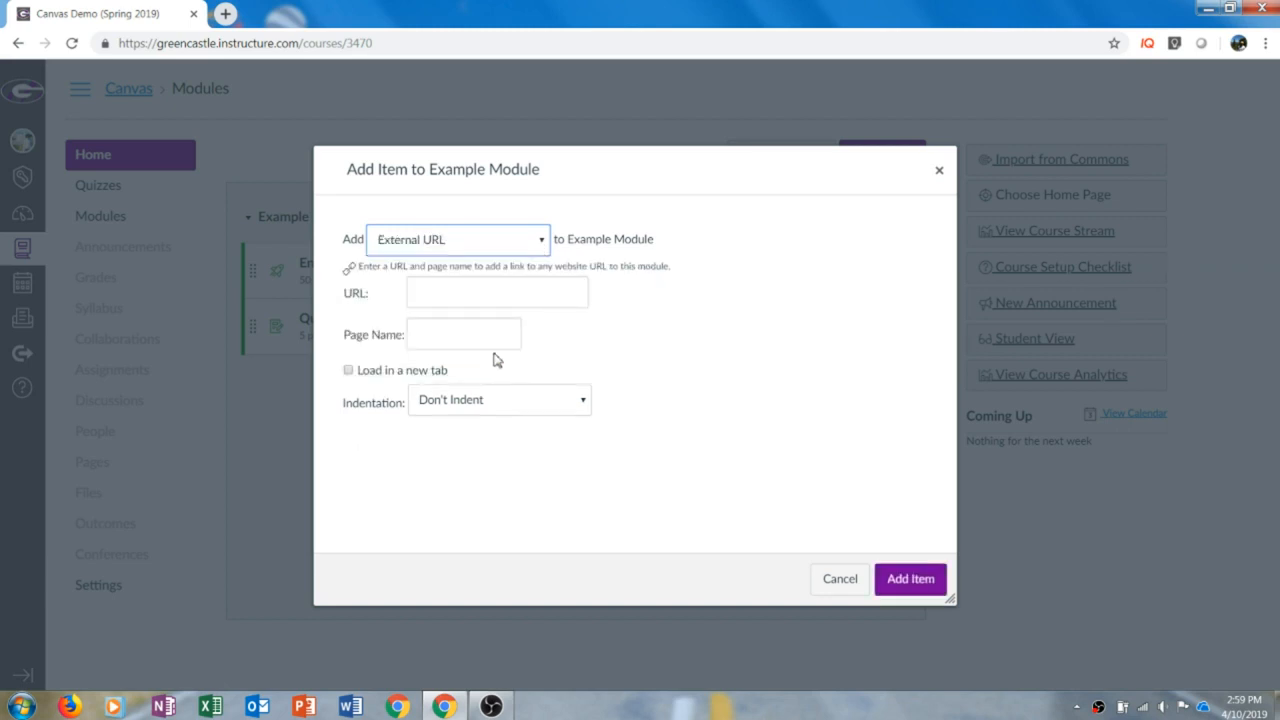
click(496, 292)
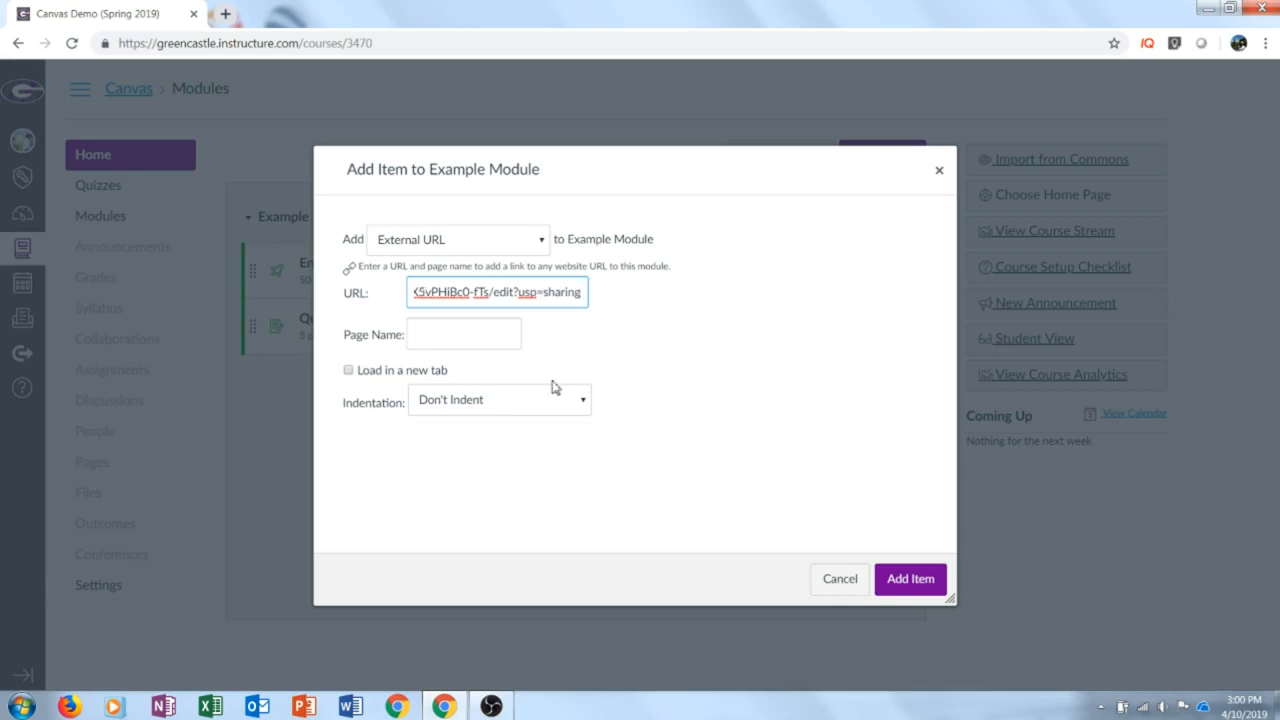
Step: Replace the link's edit?usp=sharing ending with /template/preview
drag(480, 292, 582, 292)
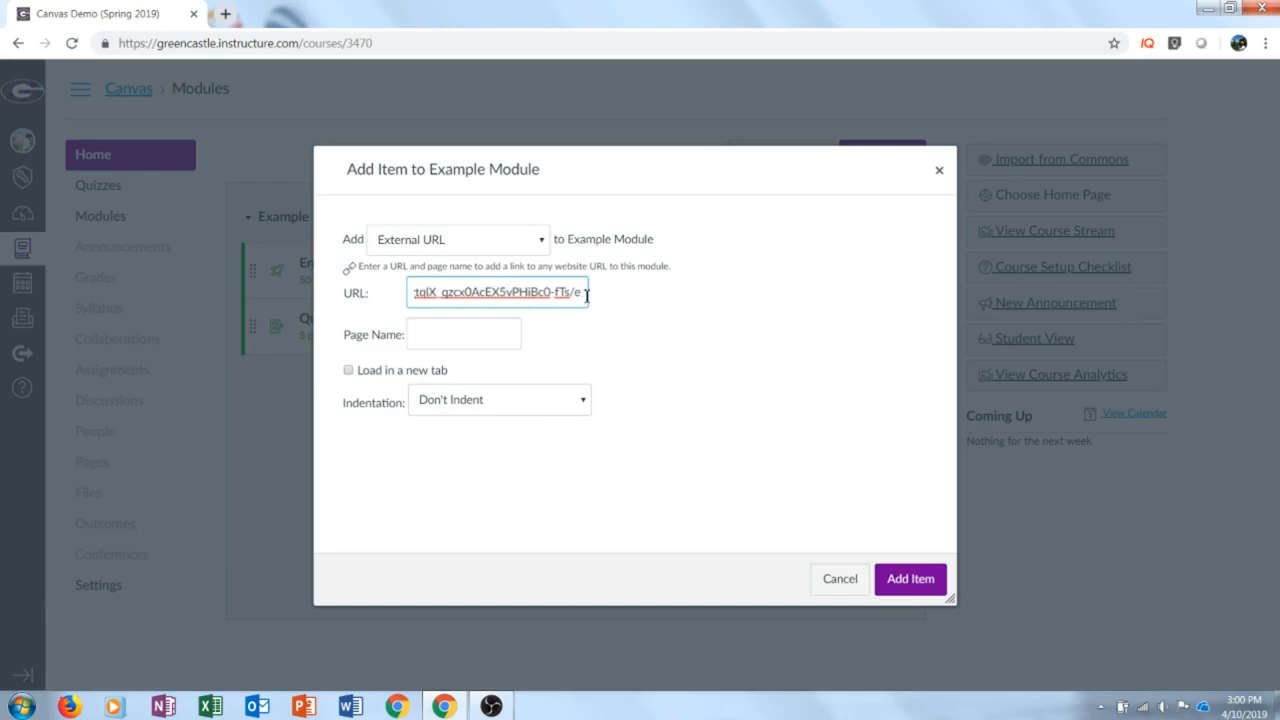
text(/templ)
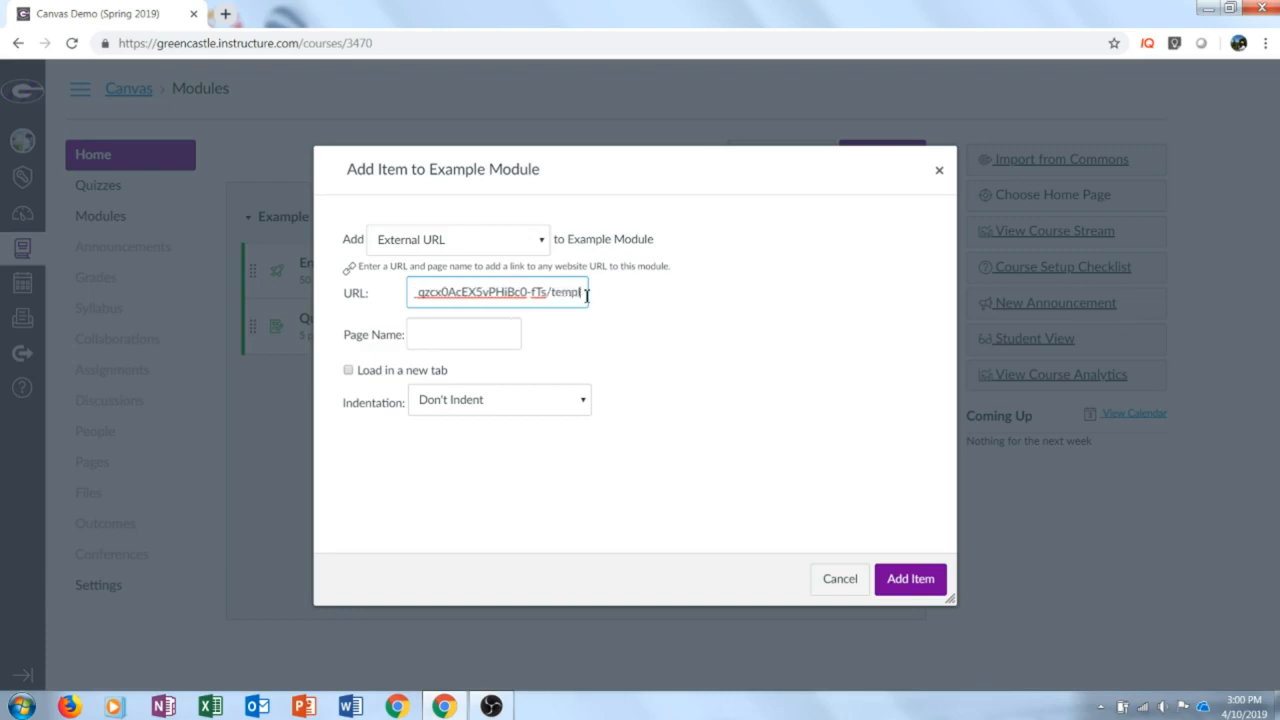
text(/preview)
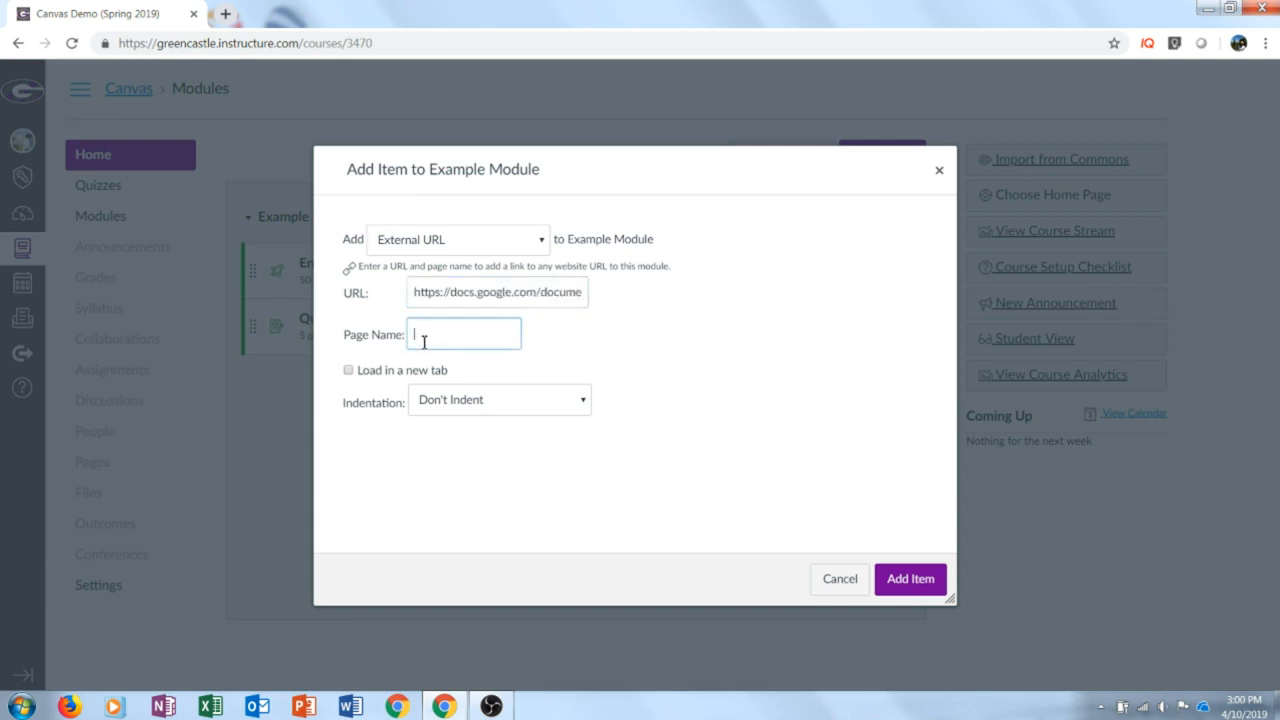
Step: Name the item 'Geoscience Review' and add it to Example Module
text(Go)
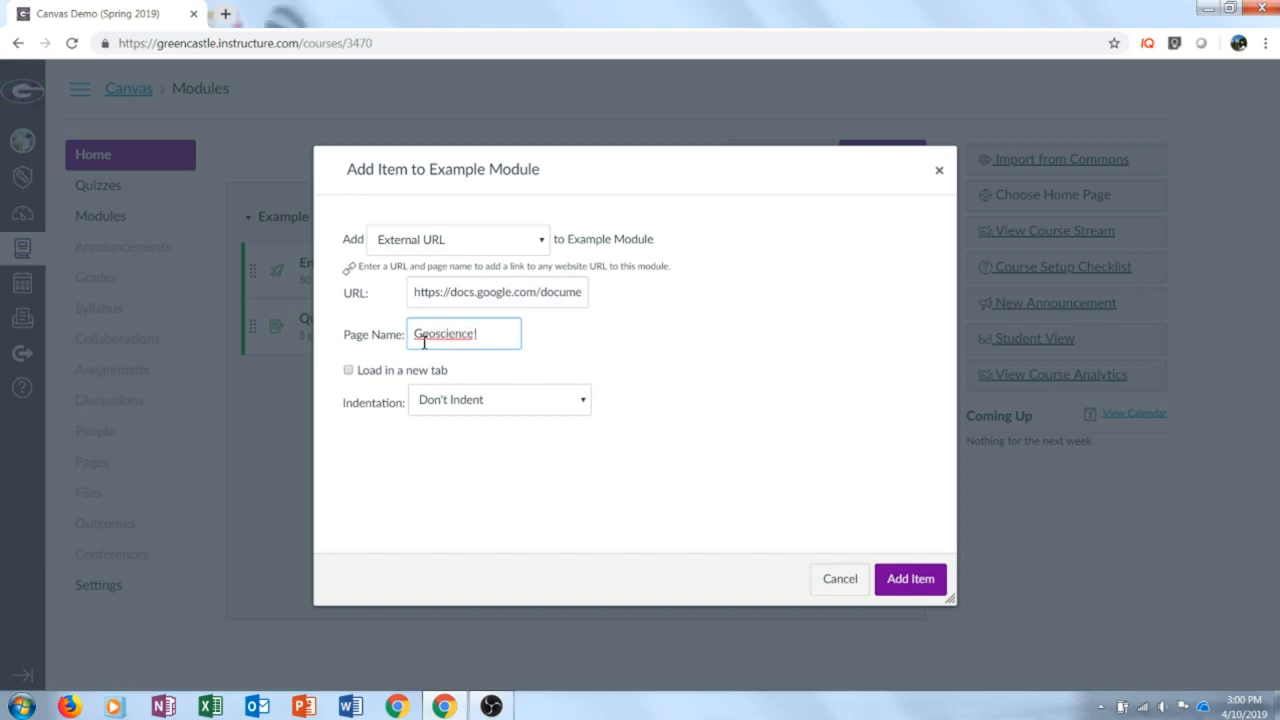
text(Review)
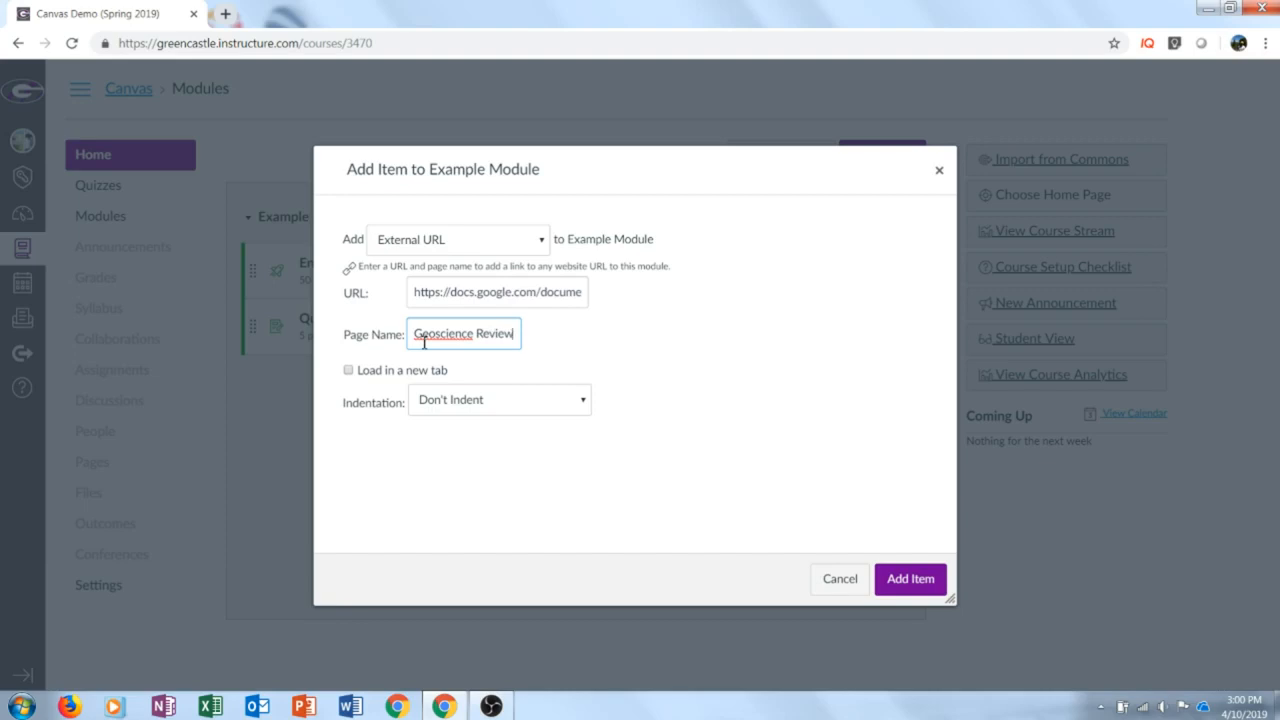
click(910, 580)
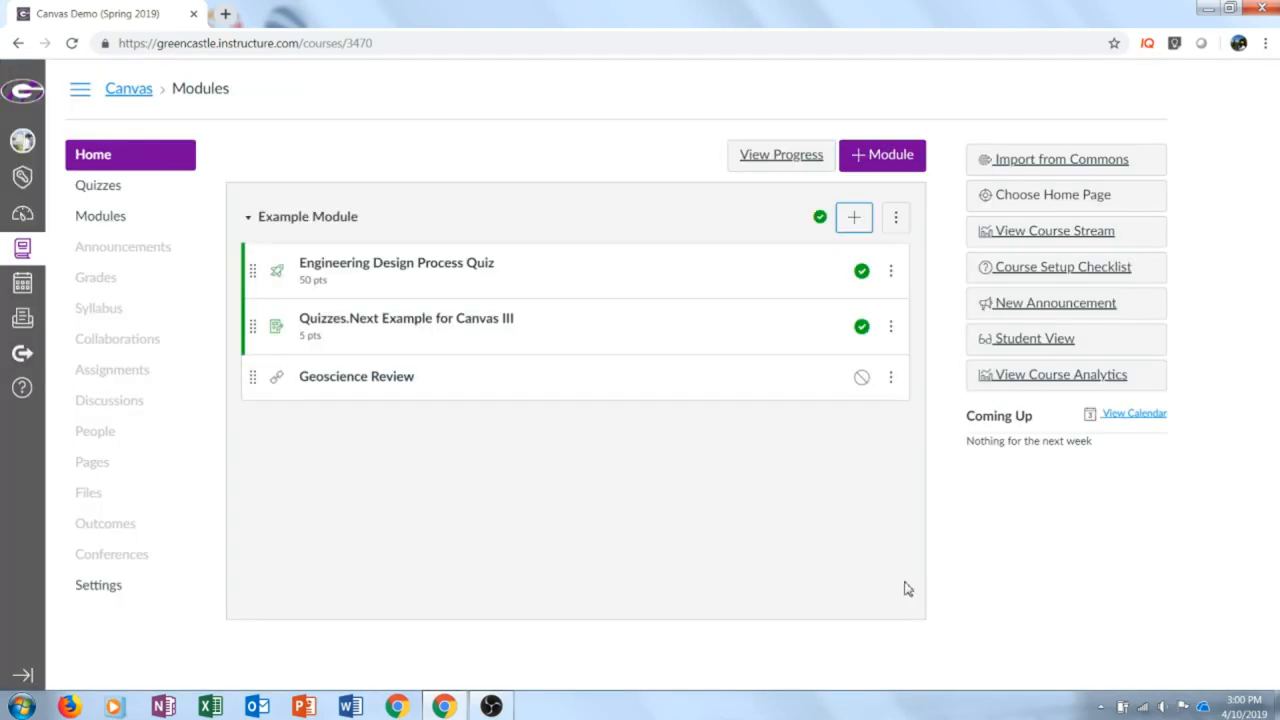
mouse_move(896, 414)
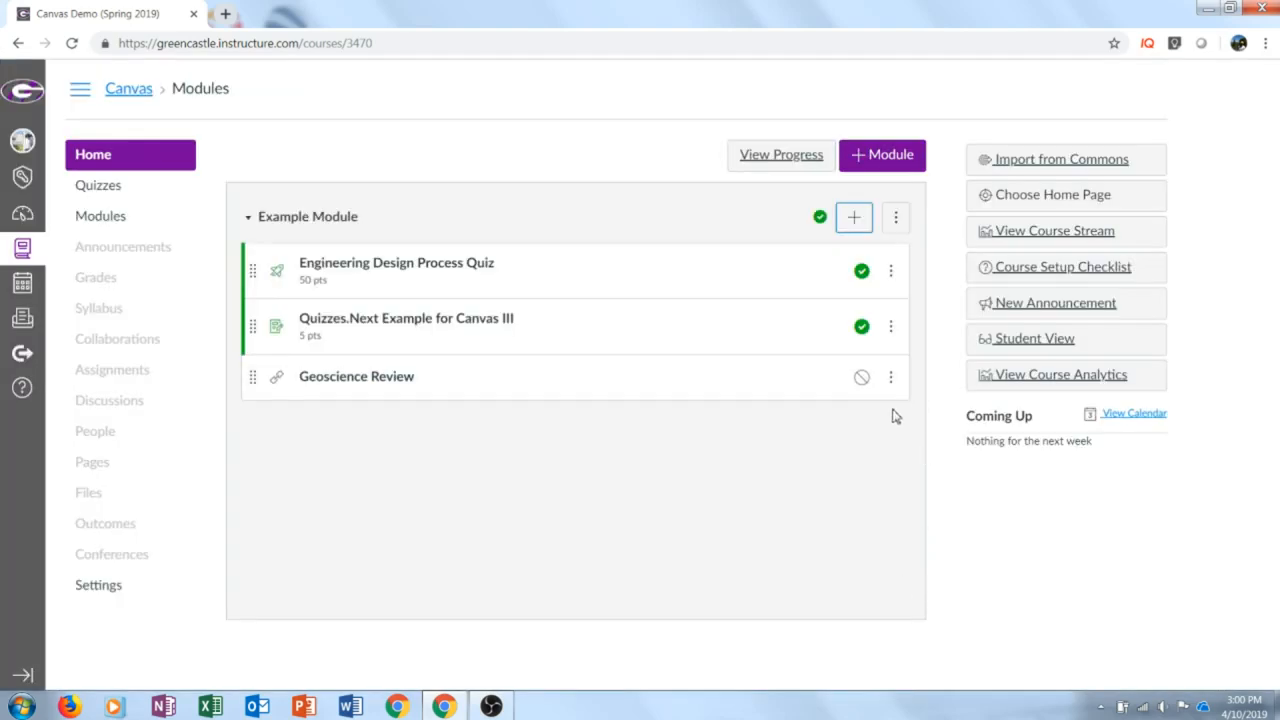
mouse_move(862, 376)
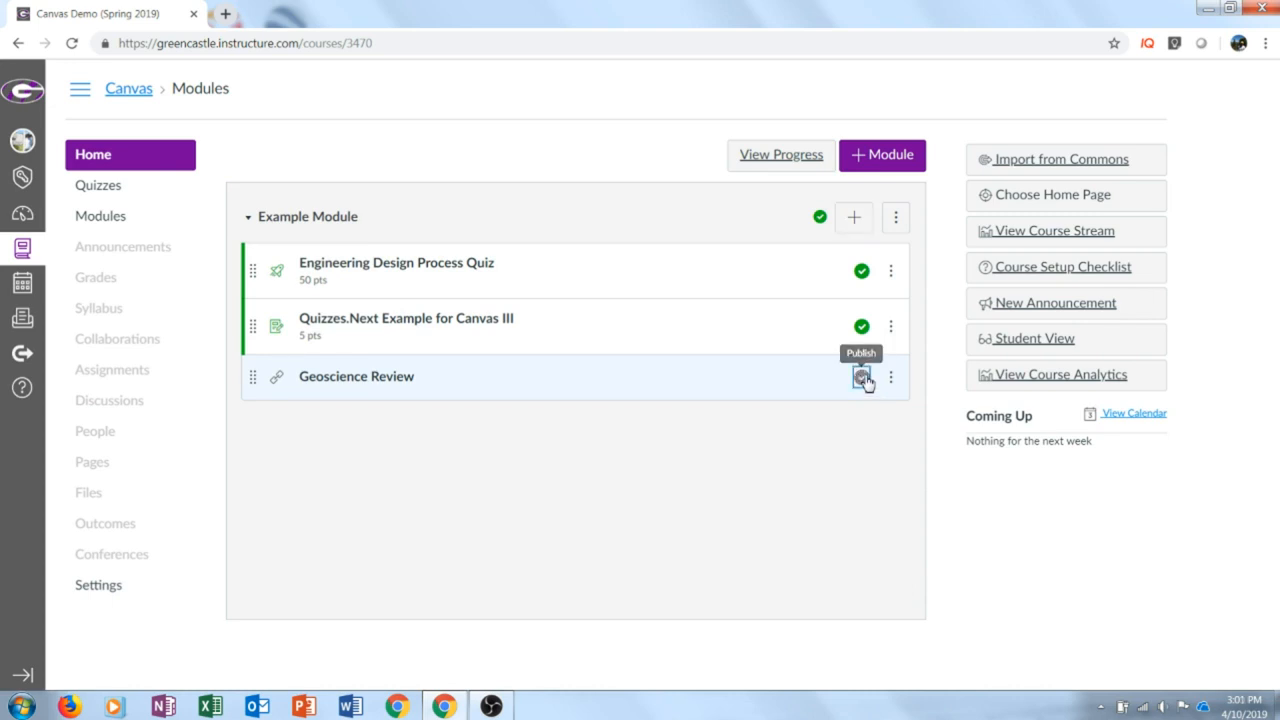
Step: Publish the Geoscience Review item and follow its link to the template preview
click(860, 376)
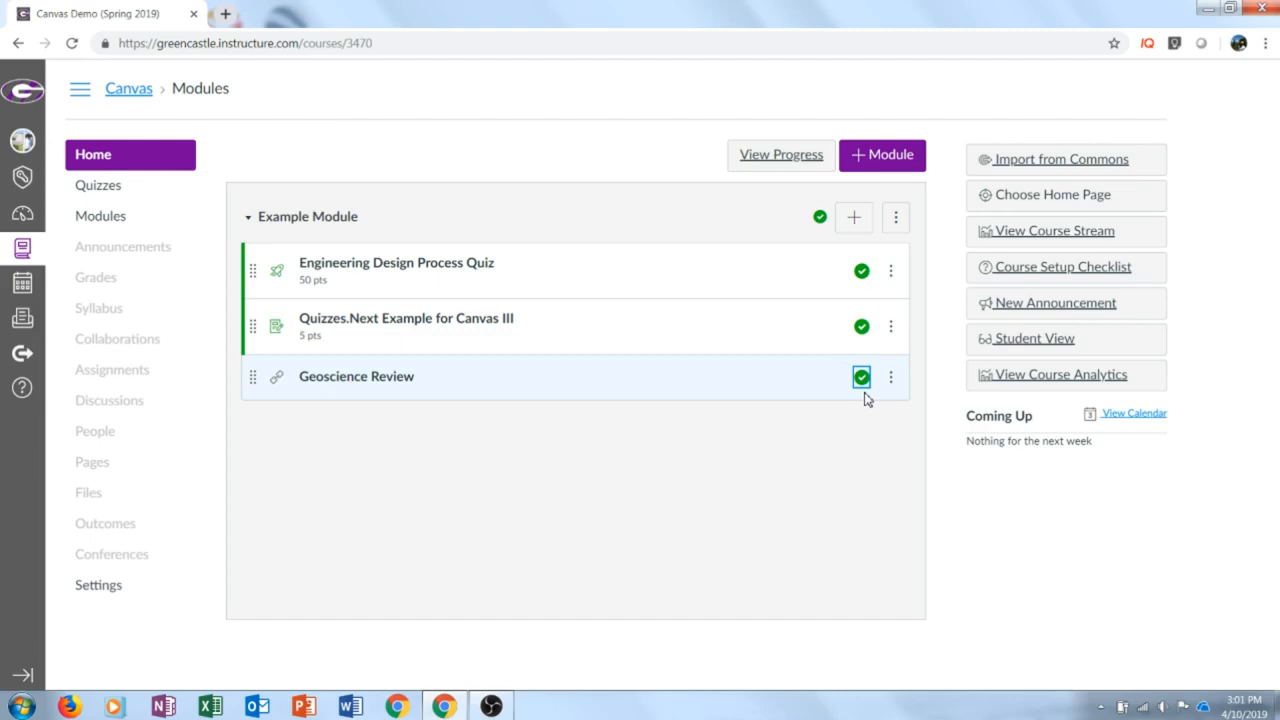
click(356, 376)
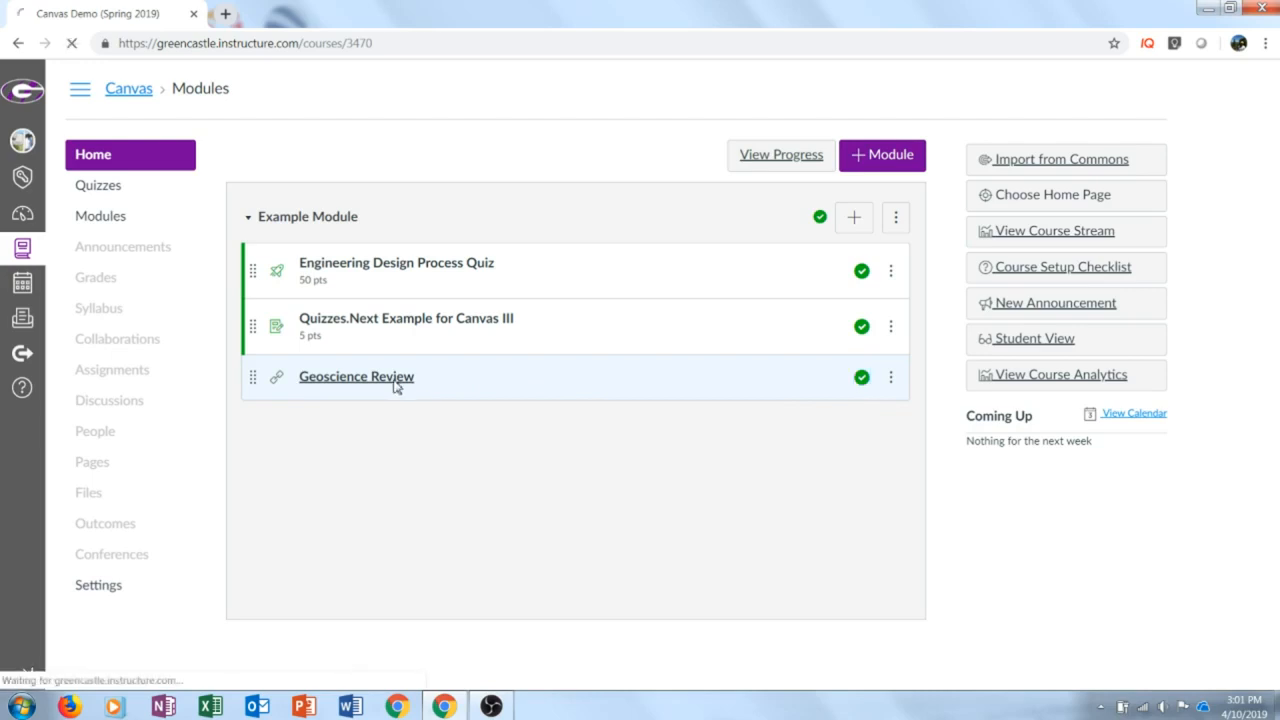
click(356, 376)
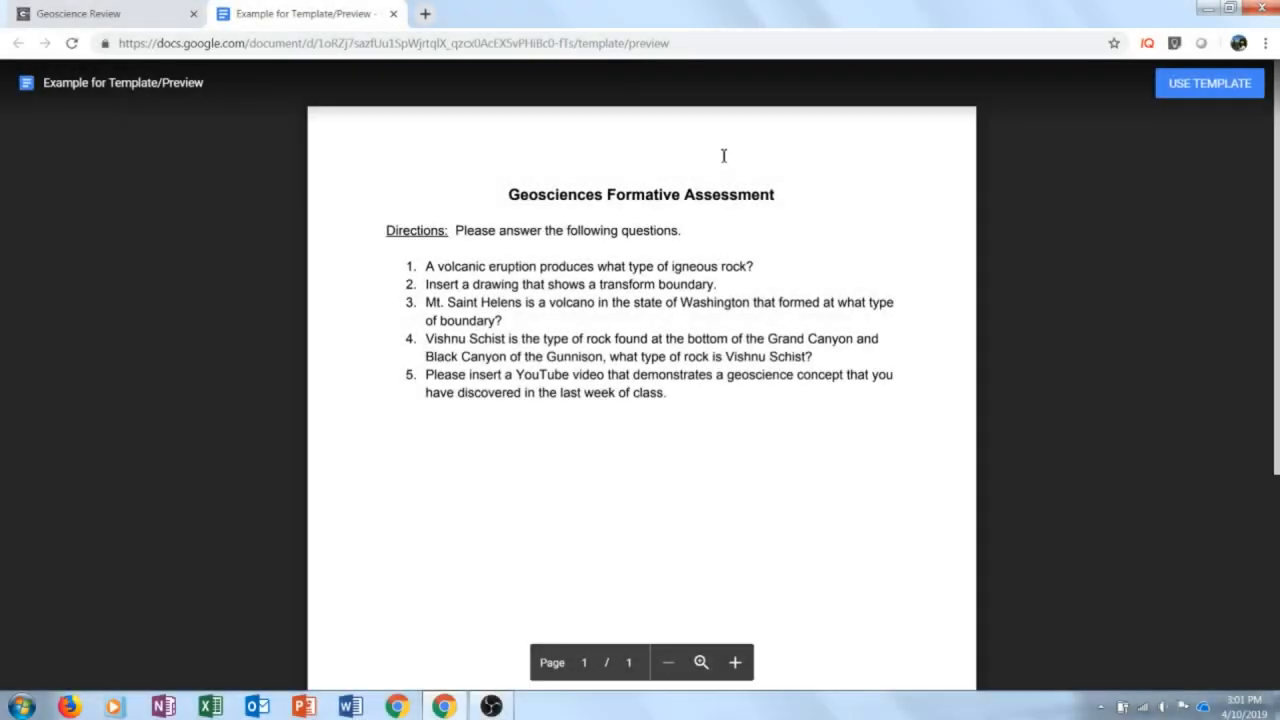
mouse_move(1232, 92)
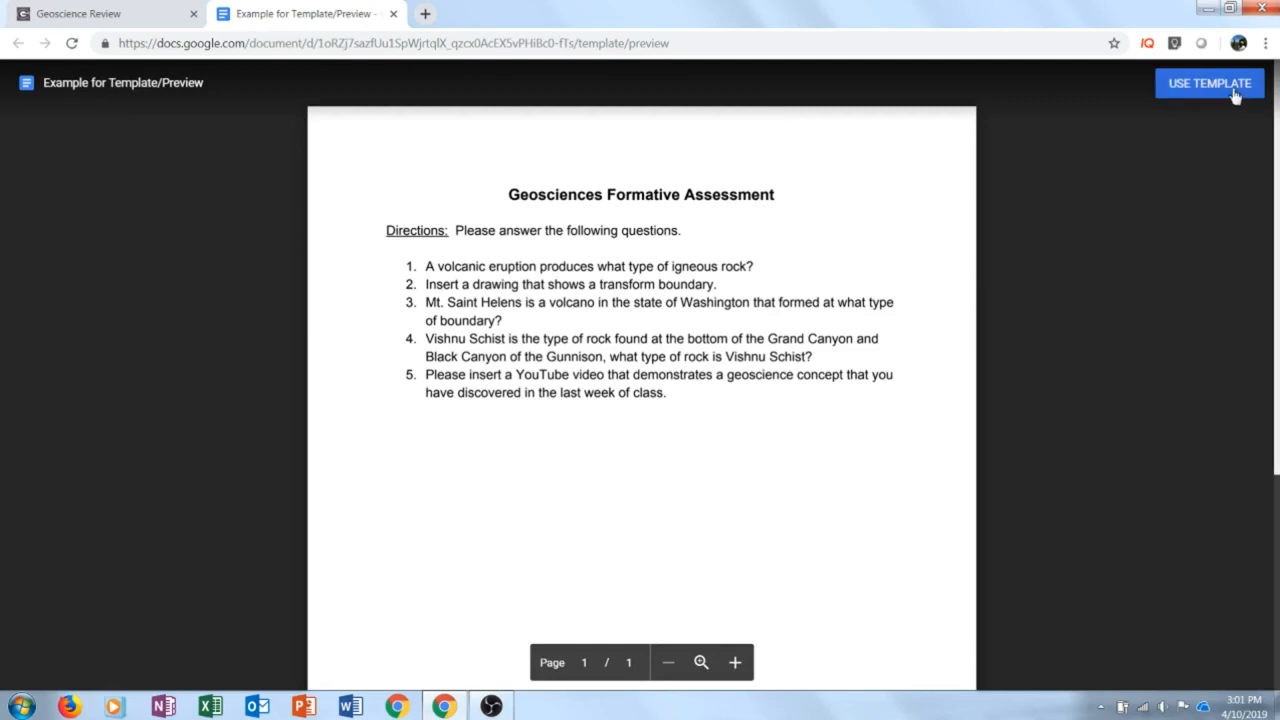